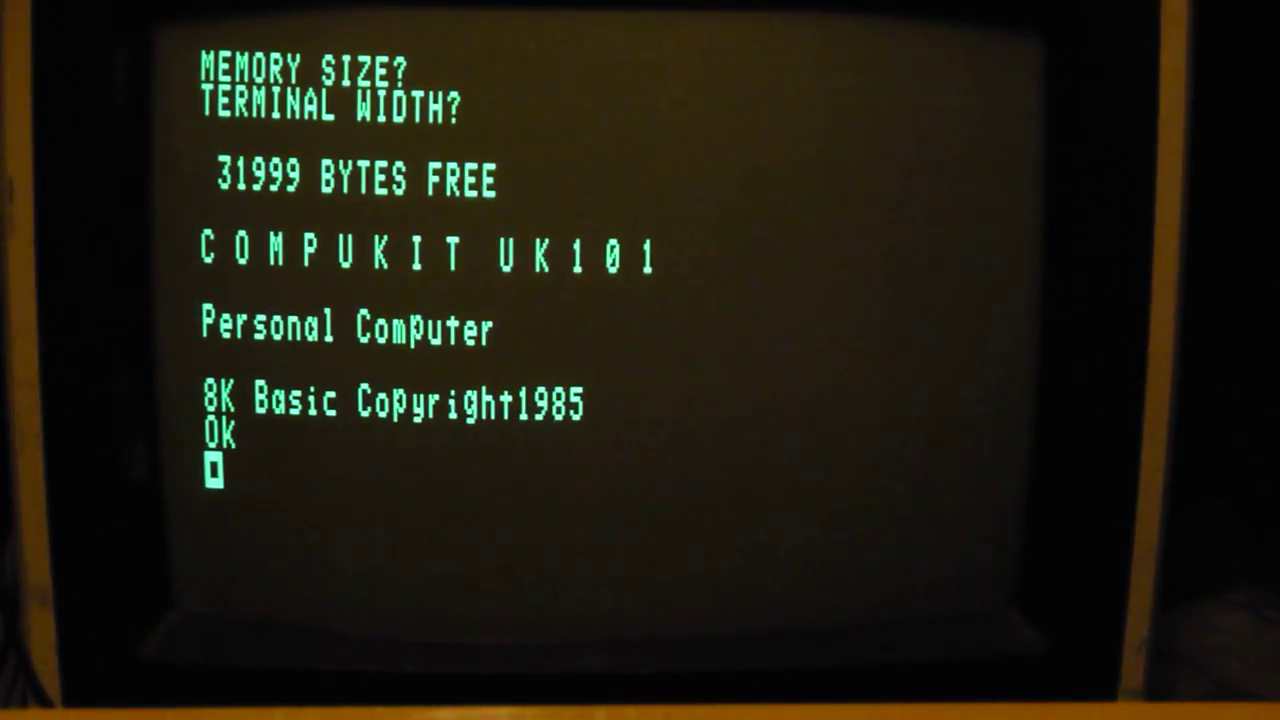
- Enter POKE59648,74 to store 74 at memory address 59648
text(POKE59)
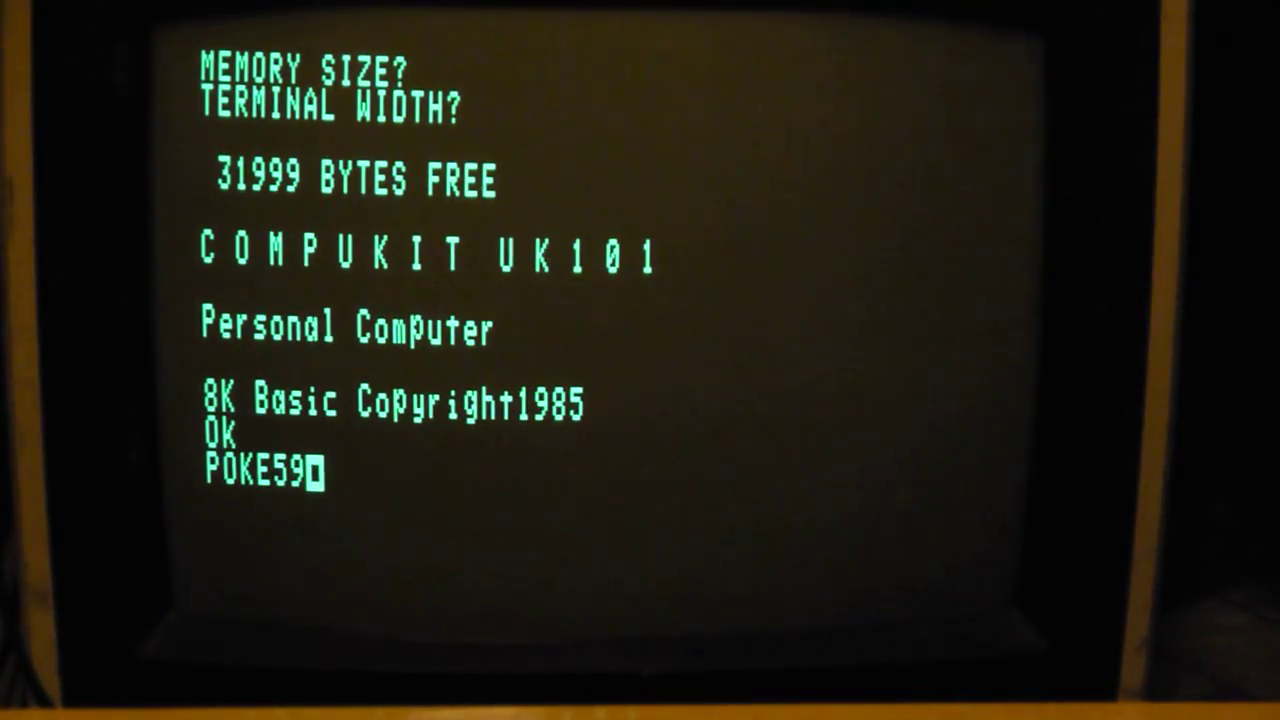
text(648)
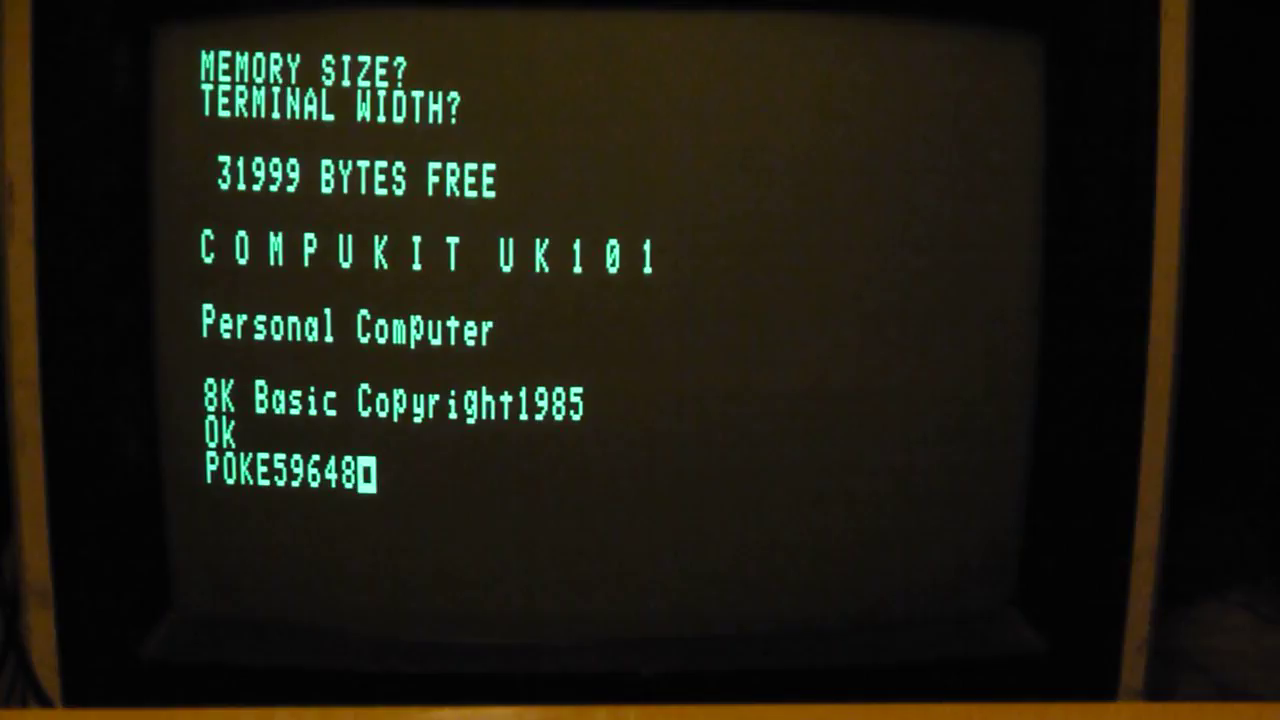
text(,74)
text(LO)
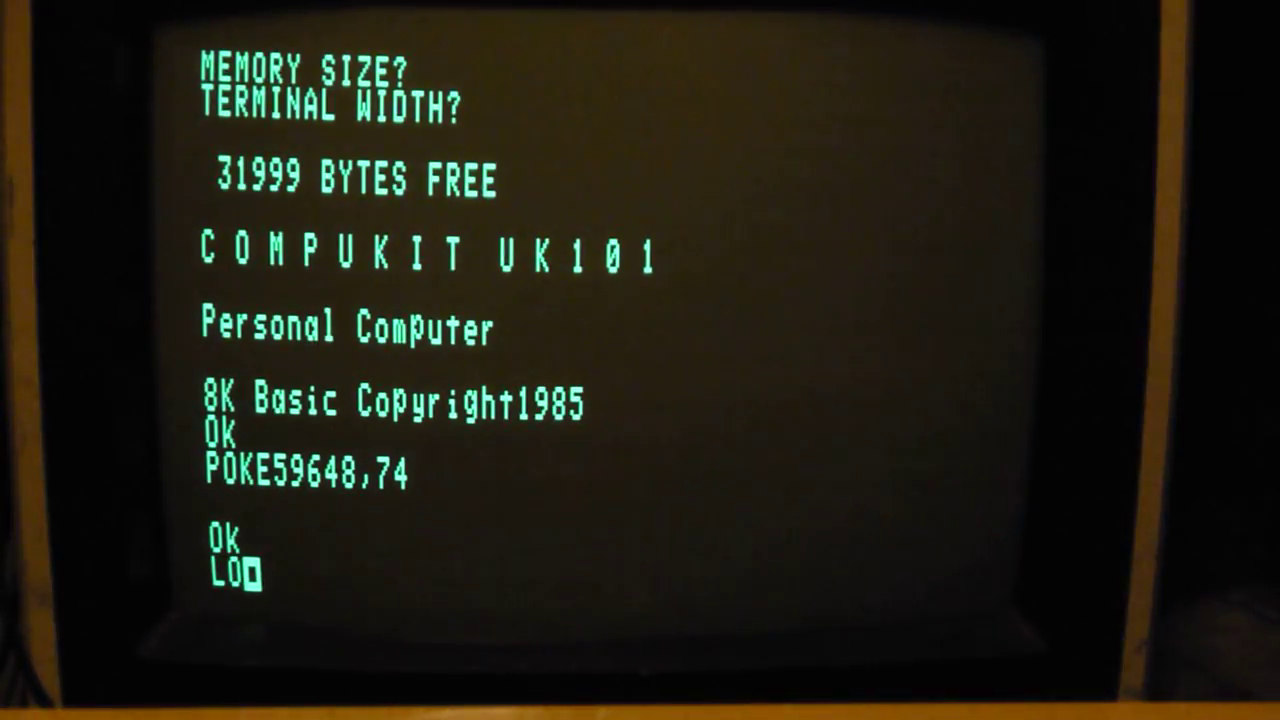
- Run LOAD and receive Flappy 101 over RS232 through line 9290 RETURN
text(AD)
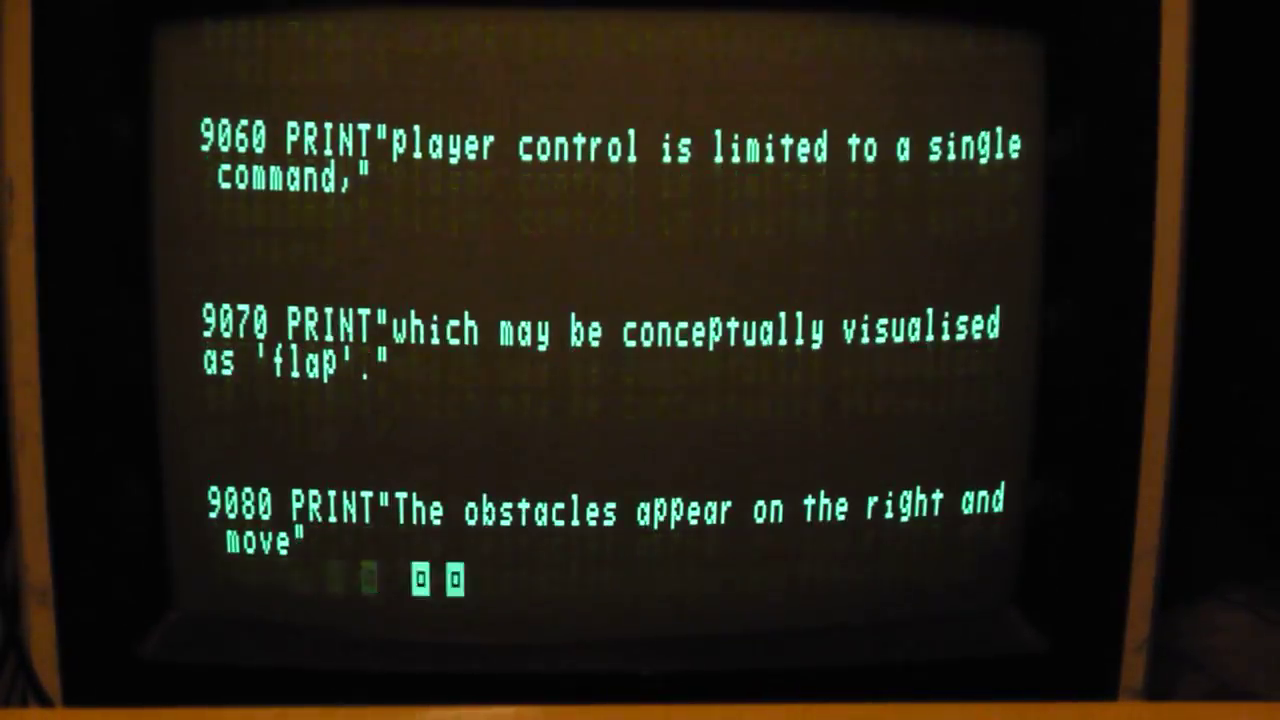
scroll(down, 3)
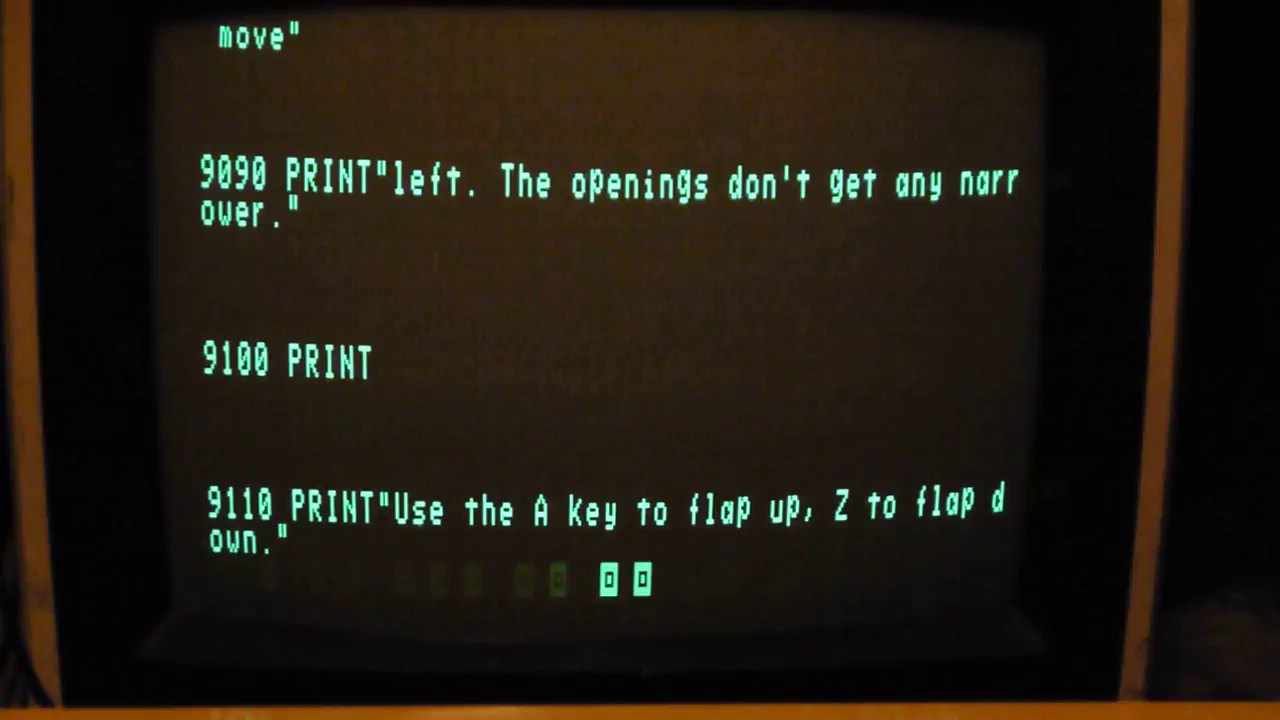
scroll(down, 3)
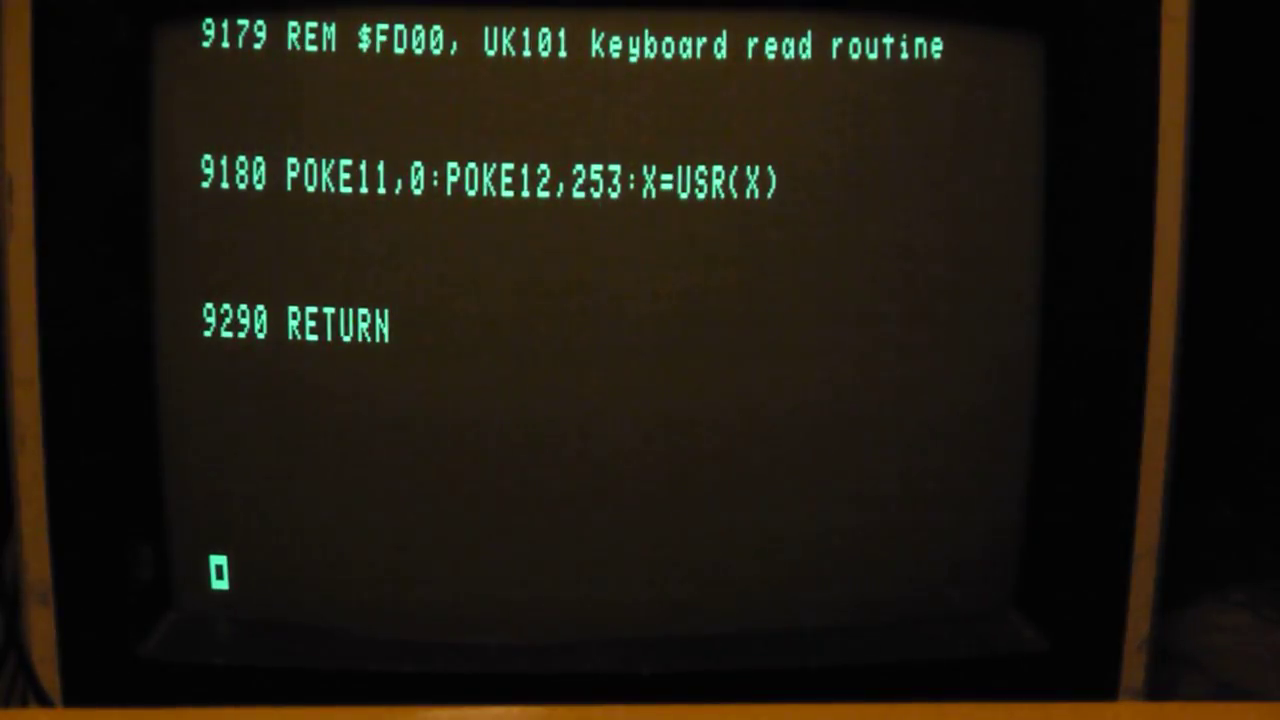
- LIST the loaded Flappy 101 program through to line 9290 RETURN
text(LIS)
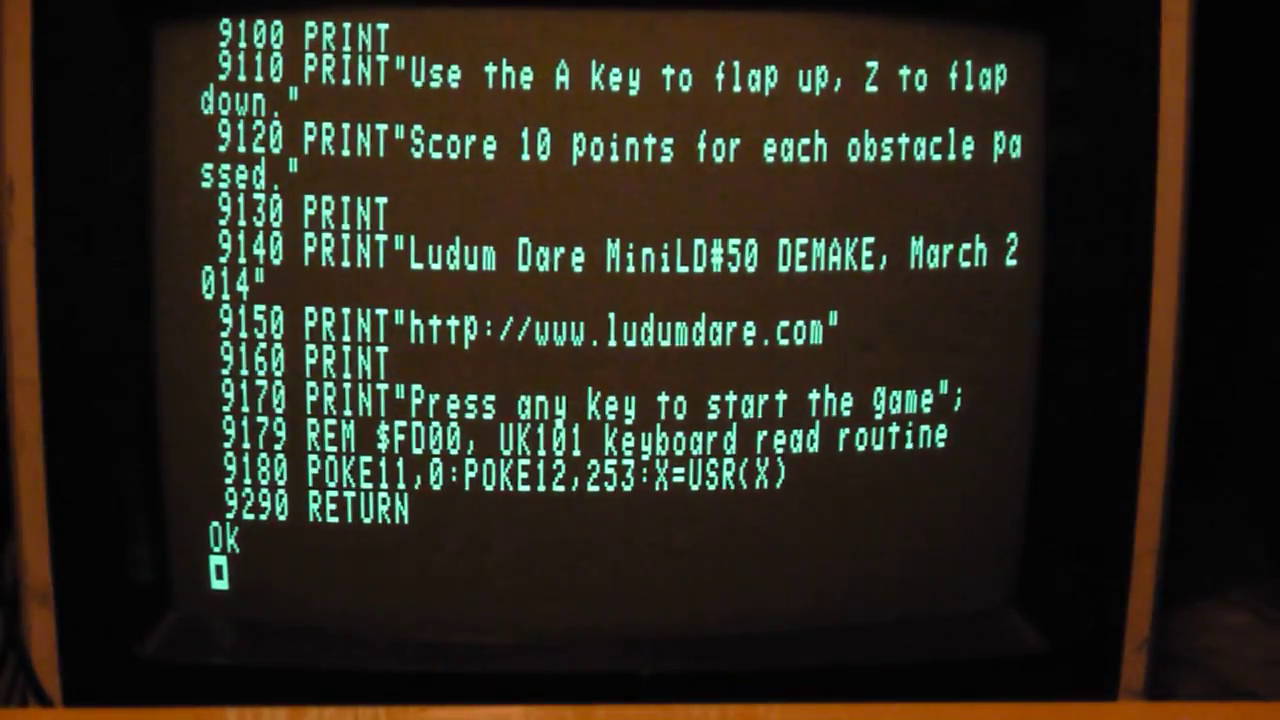
text(R)
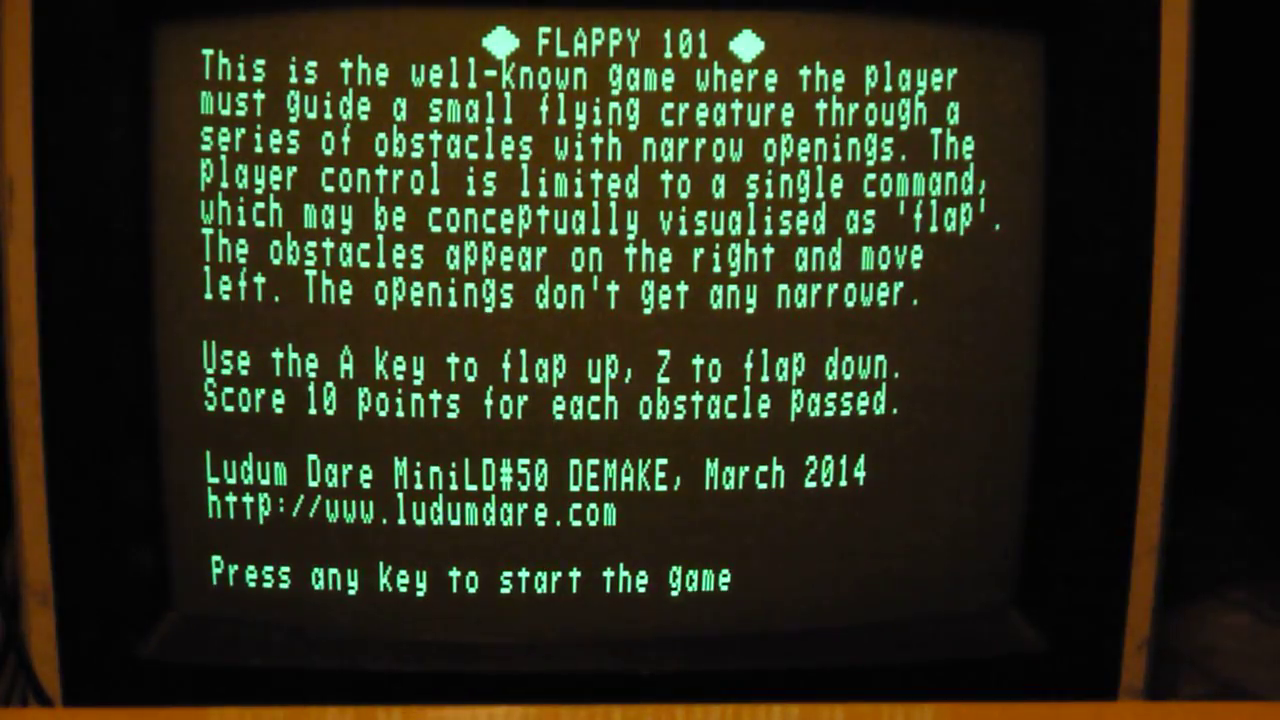
- Press space at the Flappy 101 instructions screen to start play
key(space)
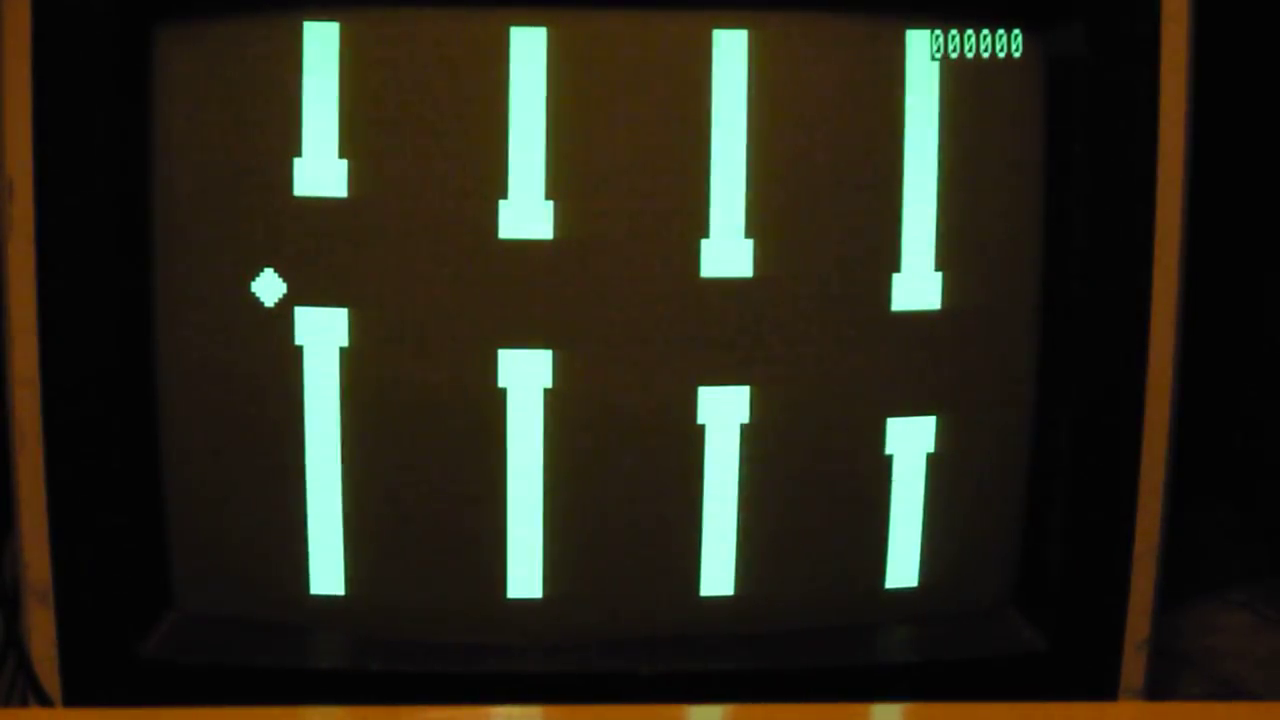